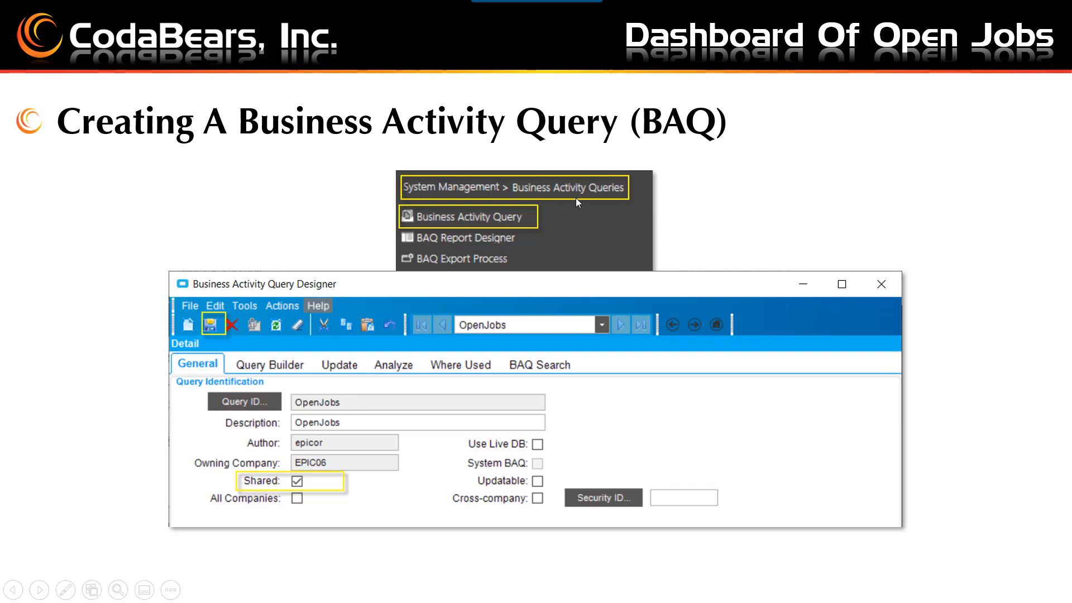
{"action": "mouse_move", "coordinate": [549, 214]}
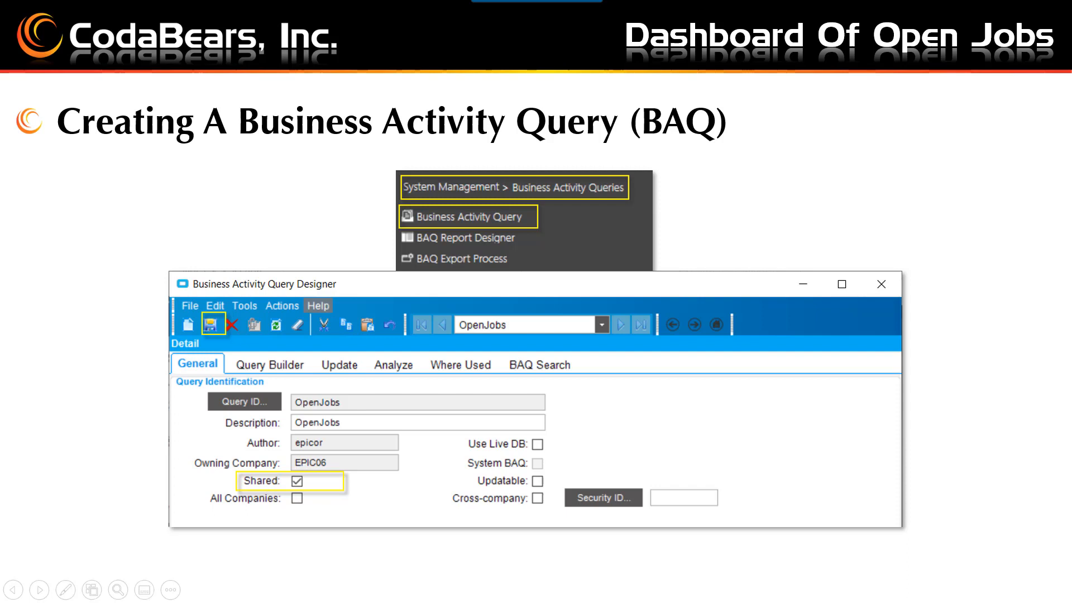
{"action": "mouse_move", "coordinate": [653, 417]}
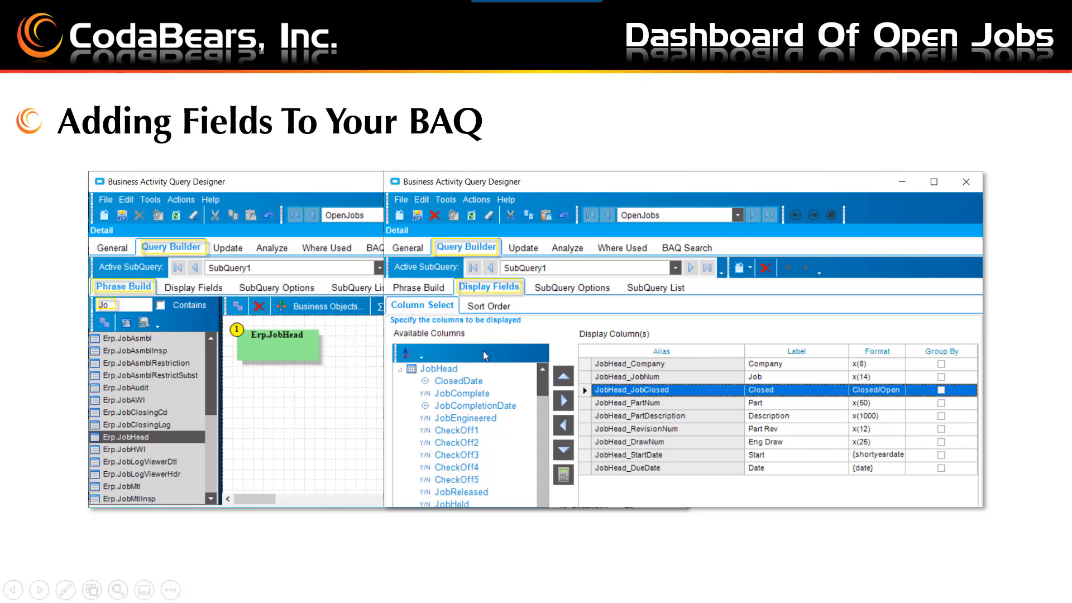
{"action": "mouse_move", "coordinate": [600, 346]}
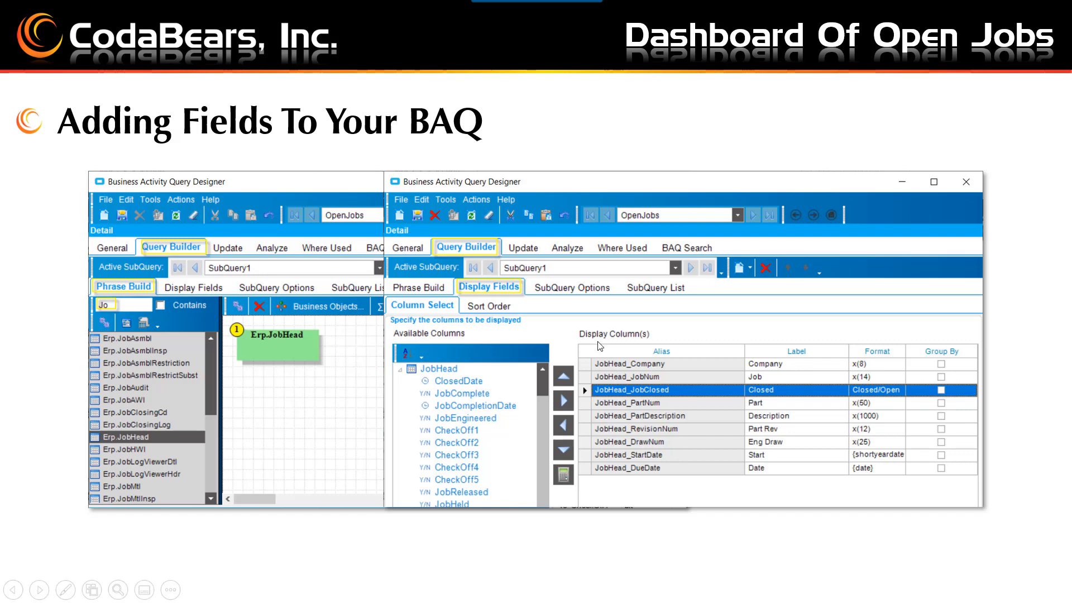
{"action": "mouse_move", "coordinate": [600, 346]}
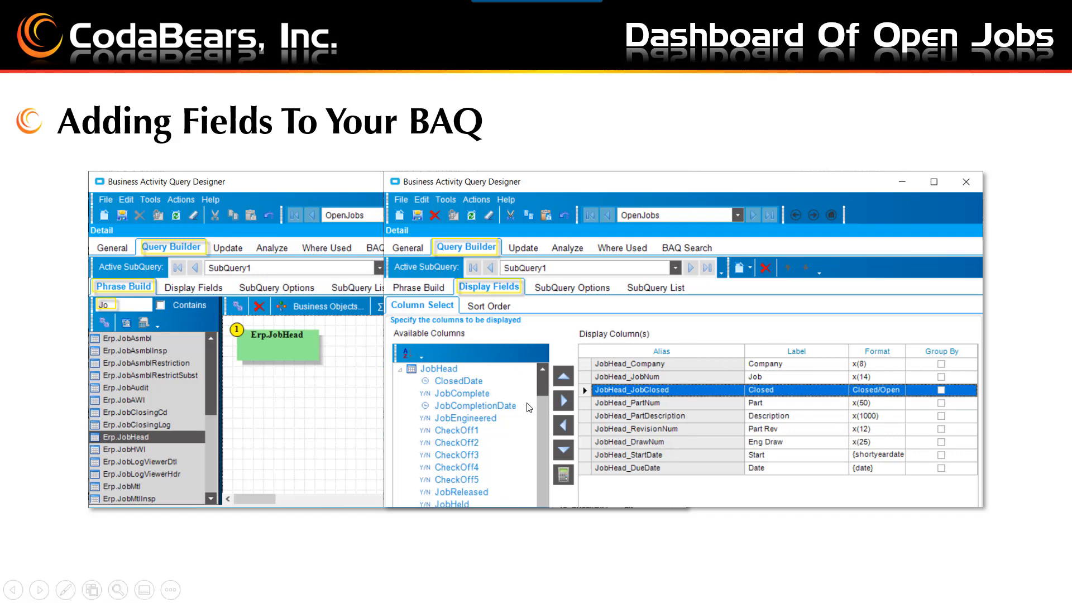
{"action": "mouse_move", "coordinate": [676, 435]}
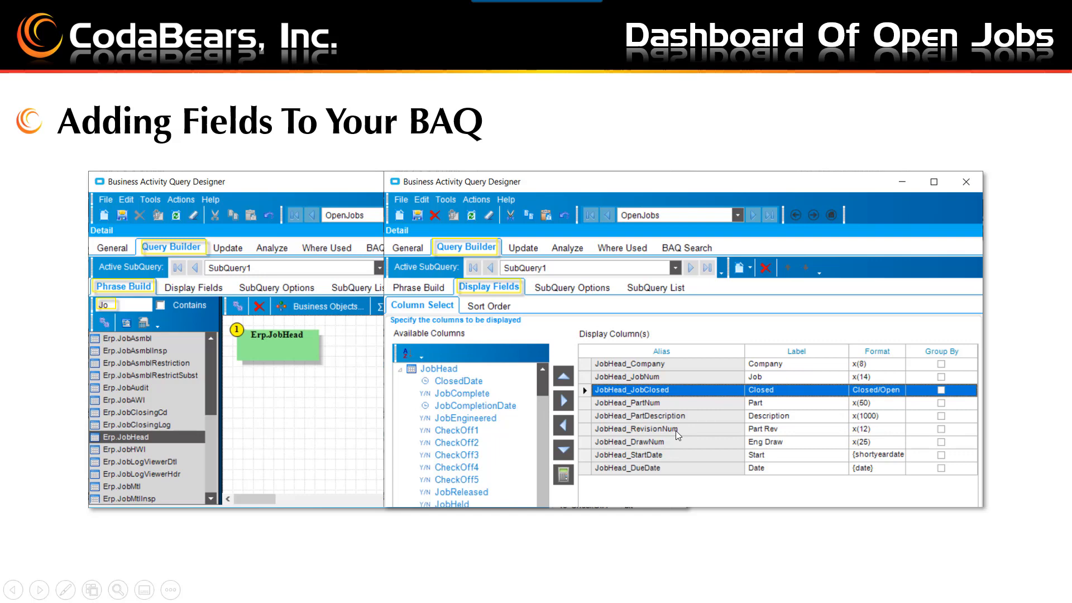
{"action": "mouse_move", "coordinate": [564, 433]}
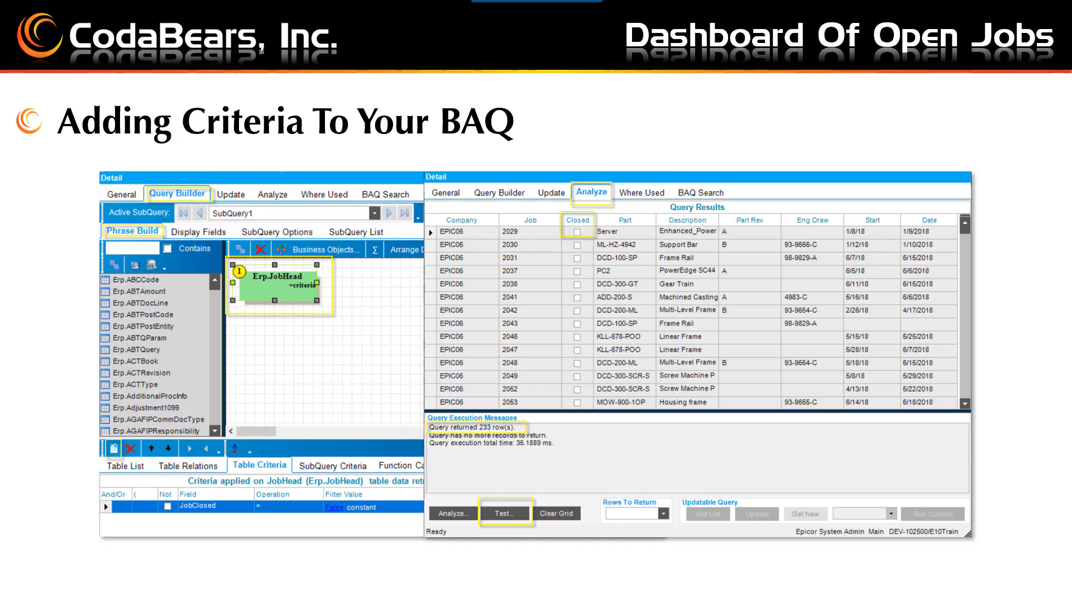
{"action": "mouse_move", "coordinate": [643, 255]}
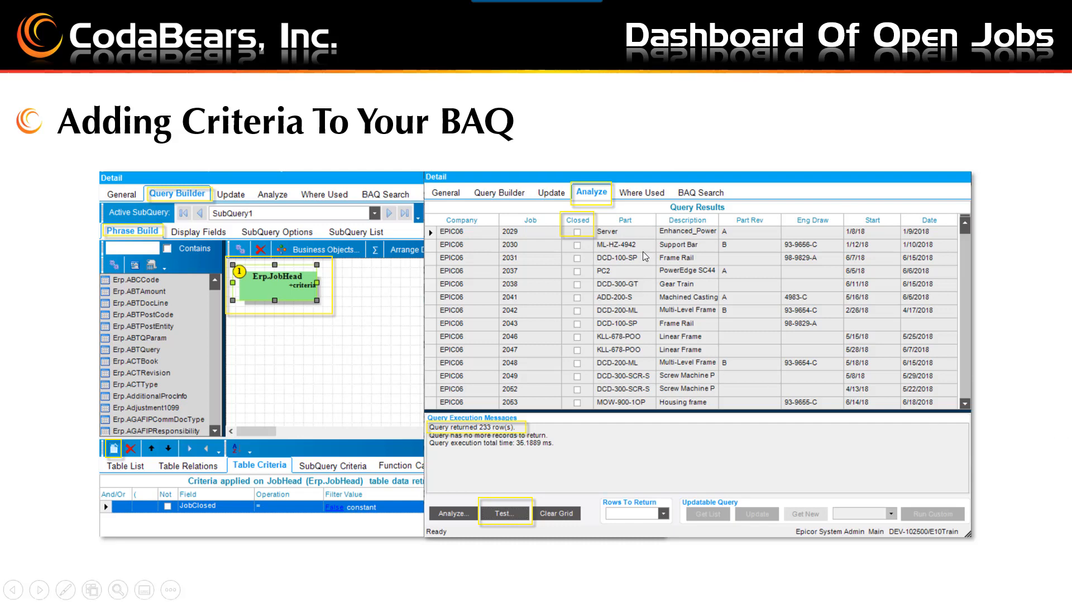
{"action": "mouse_move", "coordinate": [598, 198]}
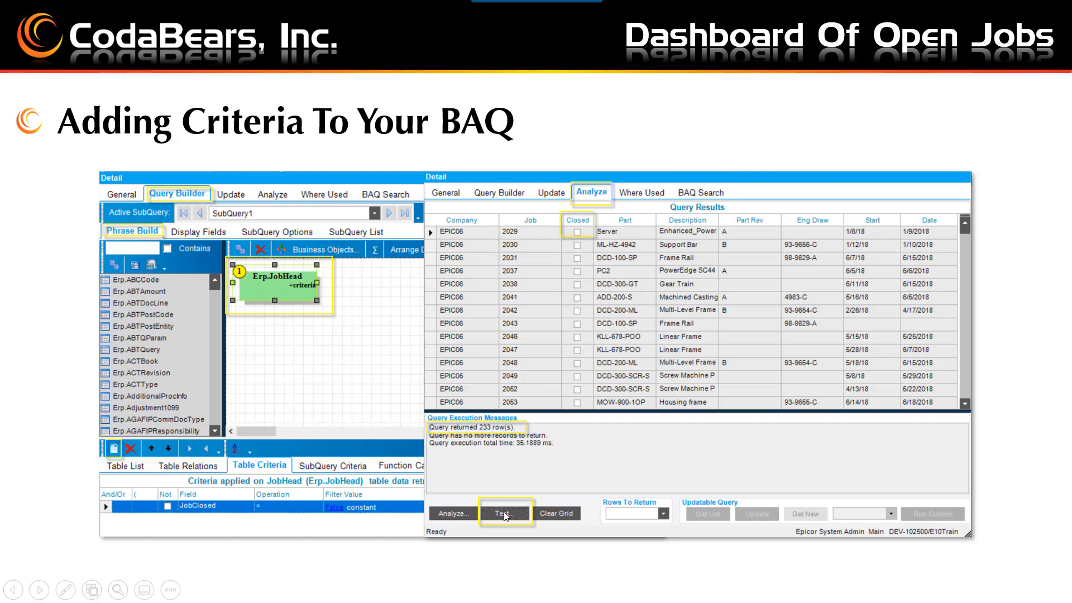
{"action": "mouse_move", "coordinate": [584, 235]}
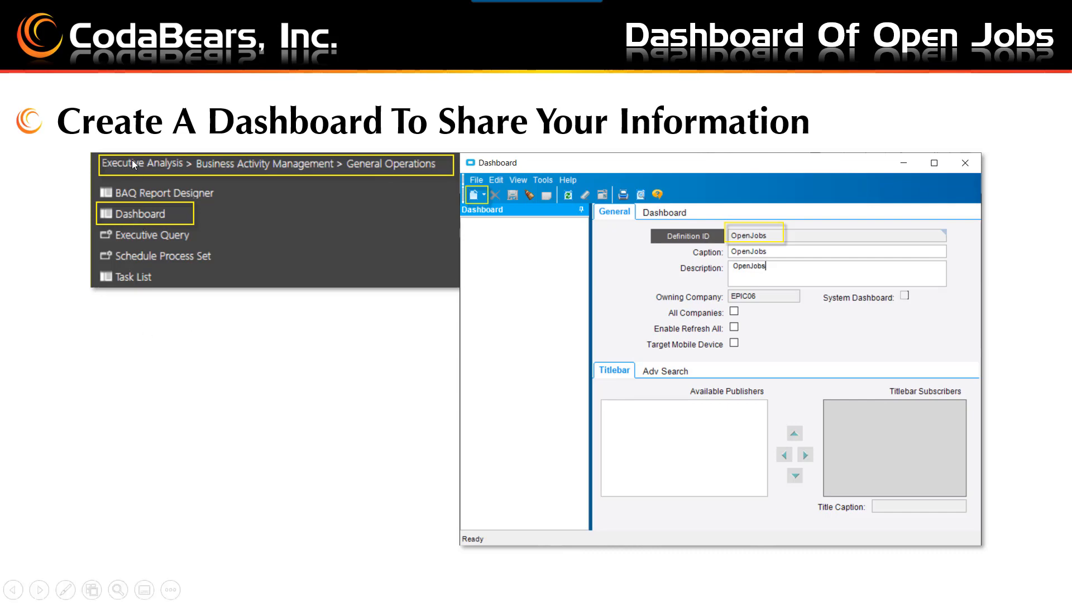
{"action": "mouse_move", "coordinate": [280, 170]}
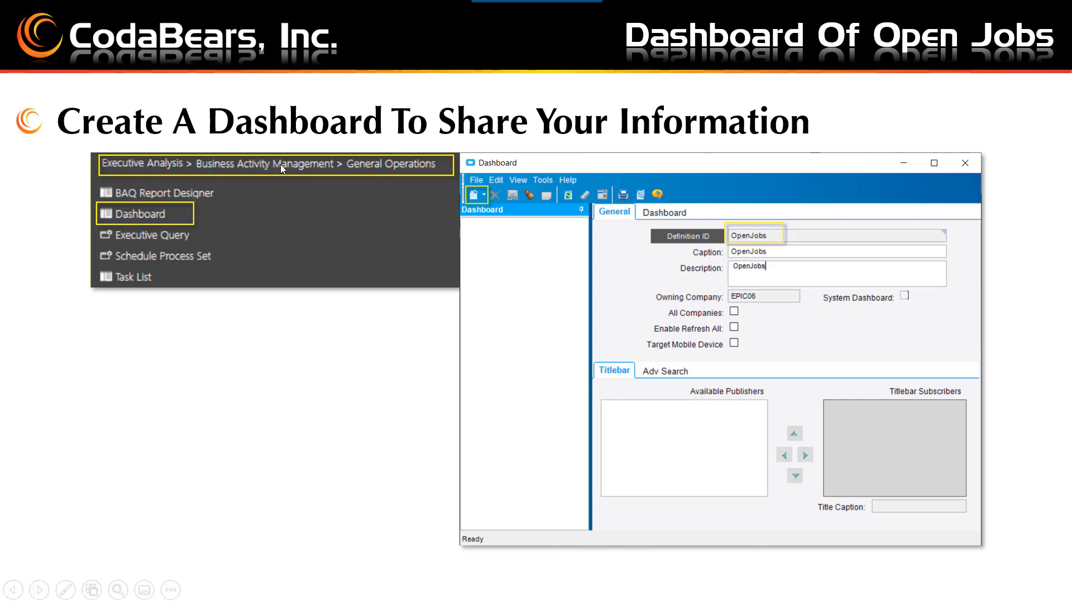
{"action": "mouse_move", "coordinate": [110, 229]}
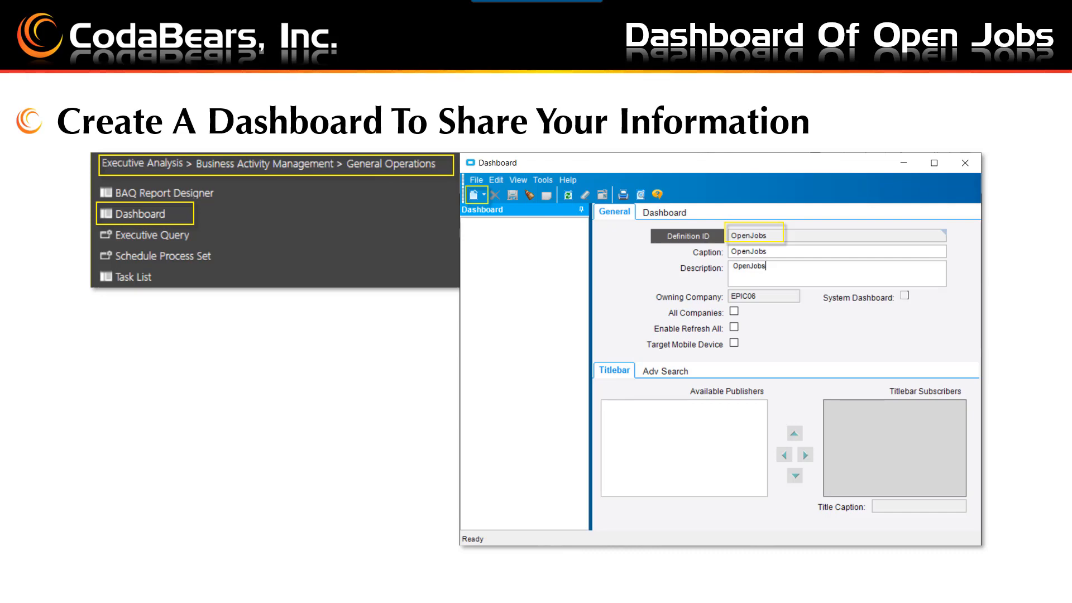
{"action": "mouse_move", "coordinate": [536, 260]}
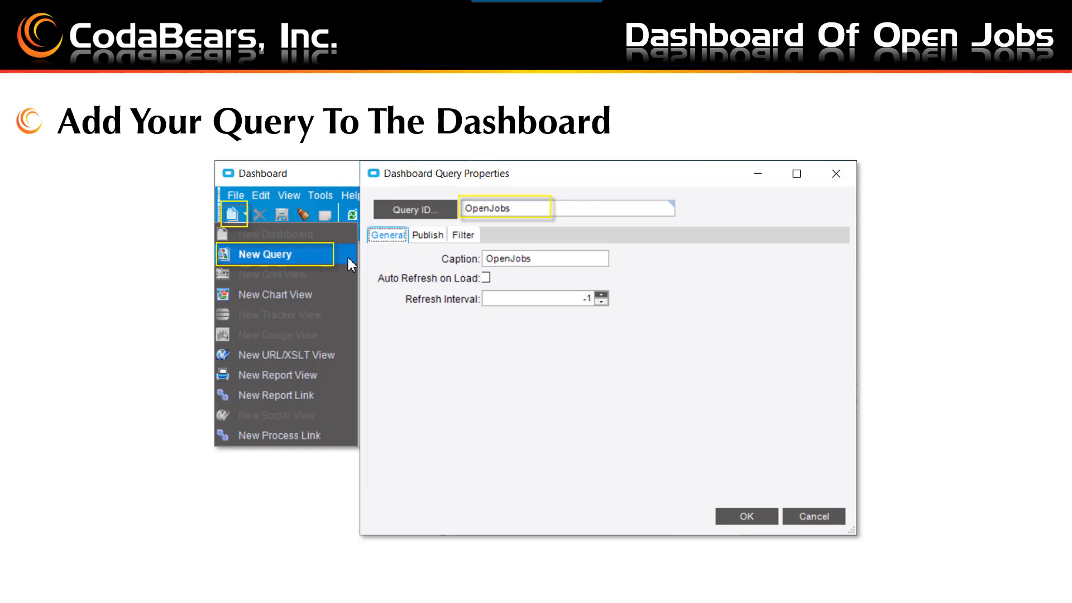
Step: Advance to the OpenJobs dashboard slide showing the summary grid of open jobs
{"action": "left_click", "coordinate": [745, 515]}
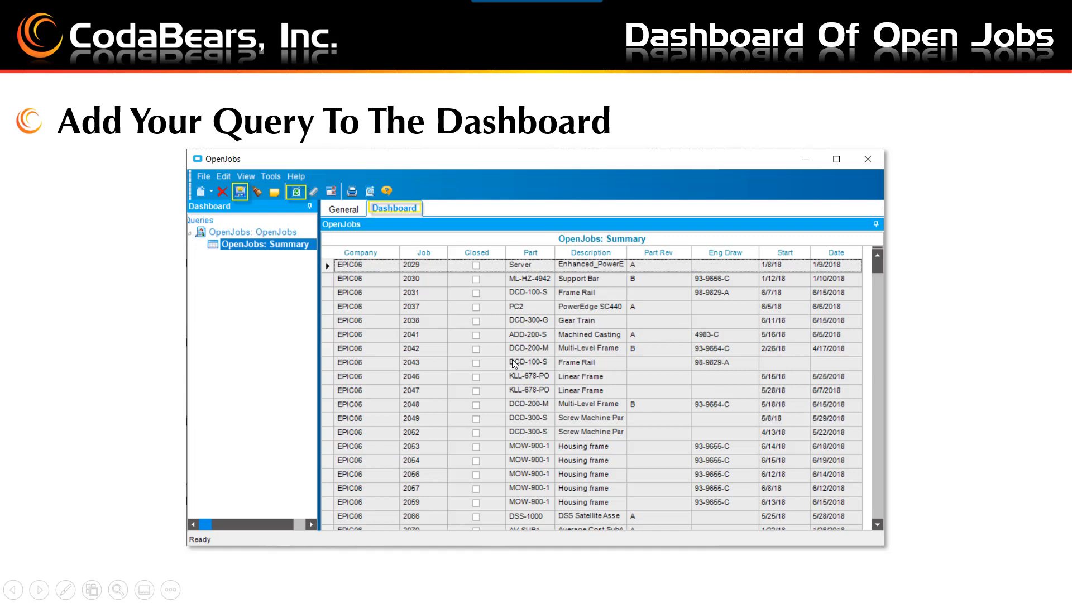
{"action": "mouse_move", "coordinate": [242, 236]}
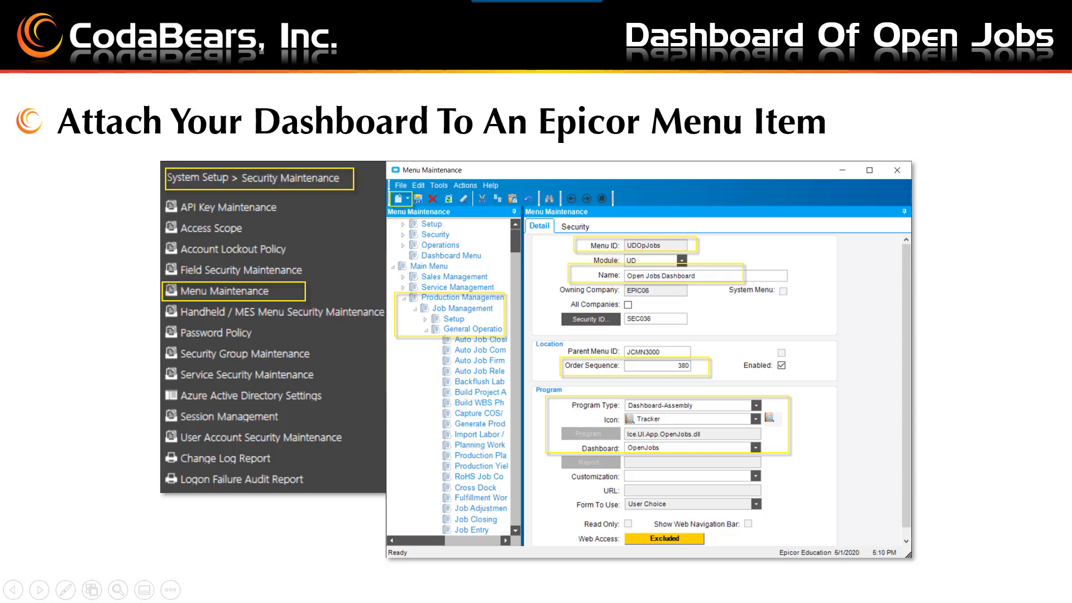
{"action": "mouse_move", "coordinate": [367, 243]}
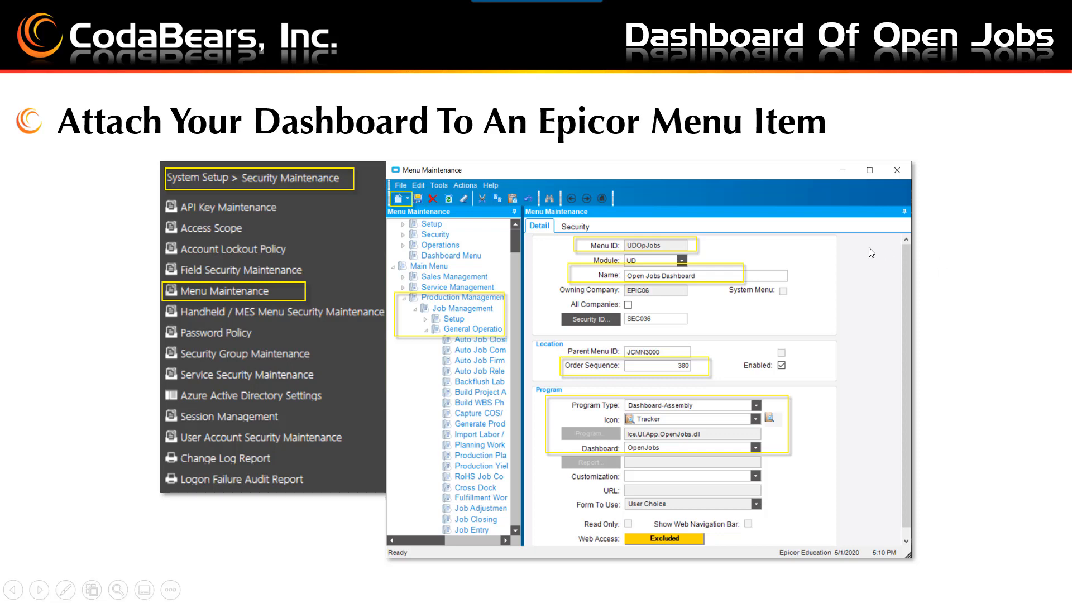
{"action": "mouse_move", "coordinate": [542, 394]}
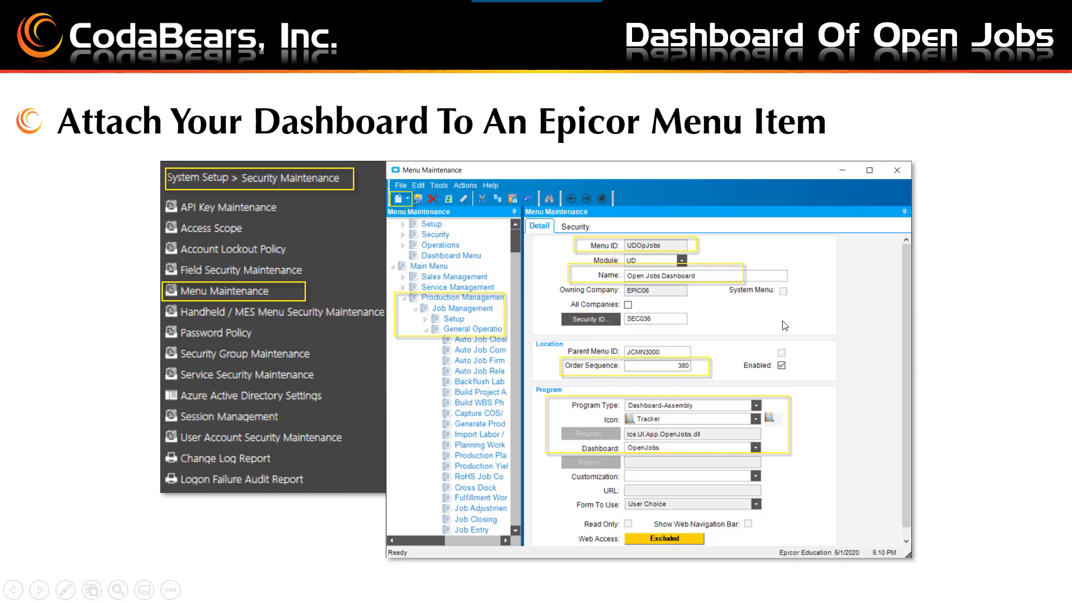
{"action": "mouse_move", "coordinate": [655, 451]}
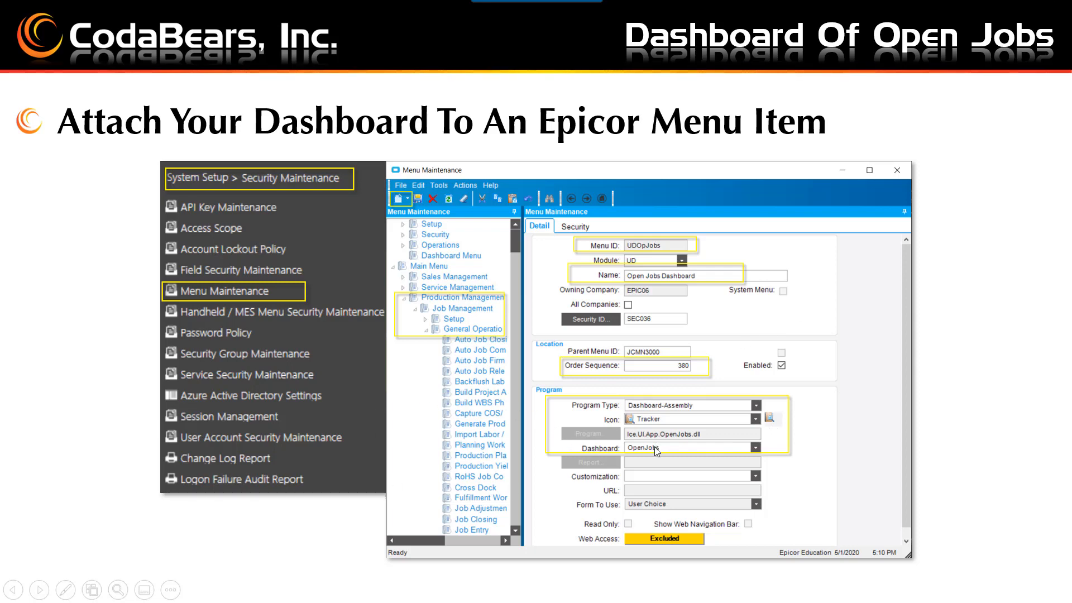
{"action": "mouse_move", "coordinate": [599, 453]}
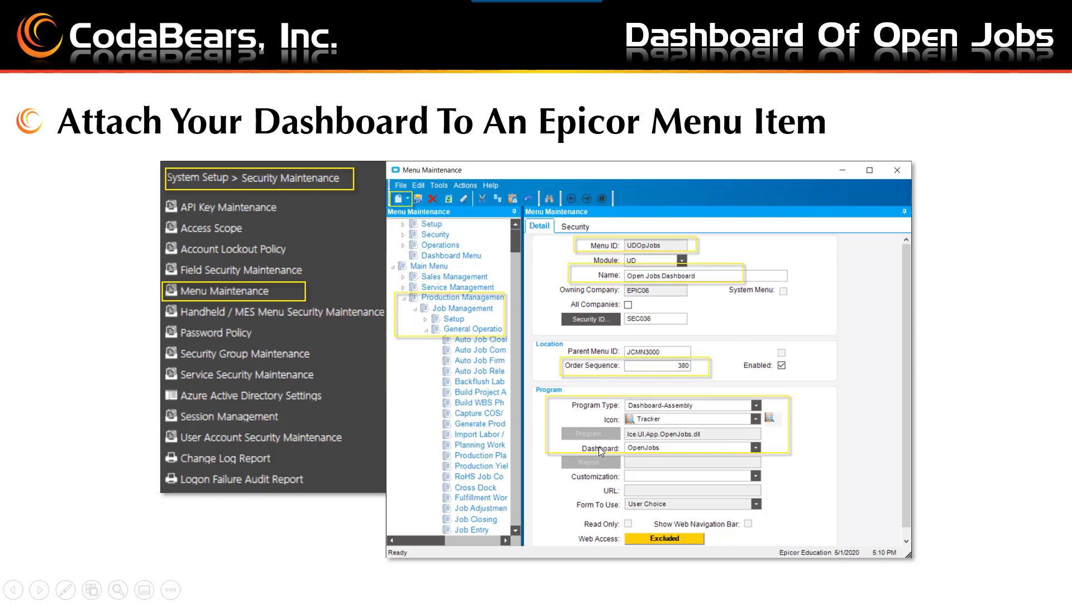
{"action": "mouse_move", "coordinate": [790, 457]}
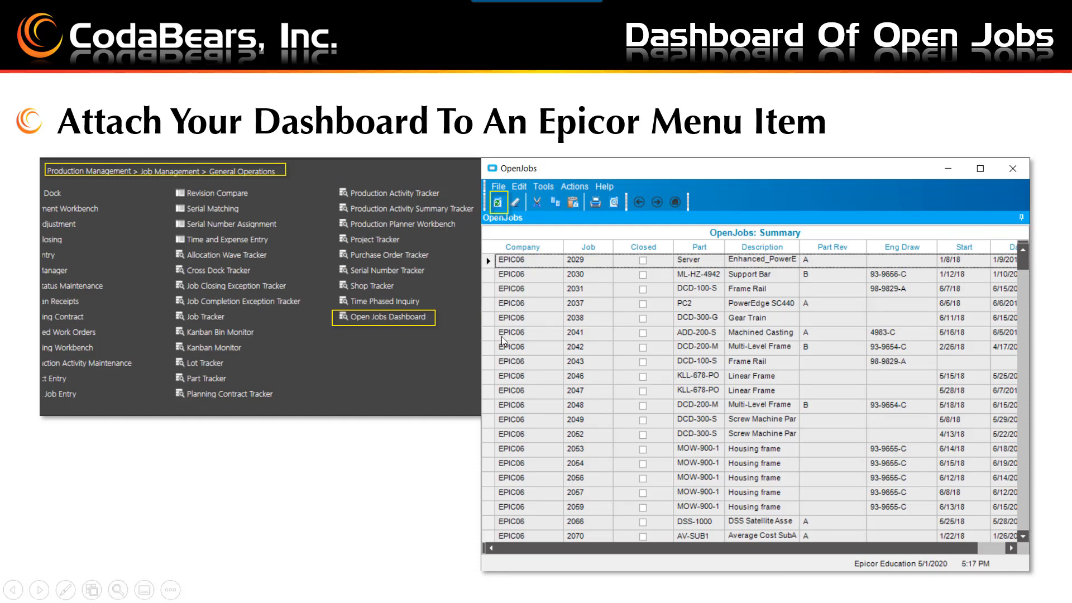
{"action": "mouse_move", "coordinate": [220, 182]}
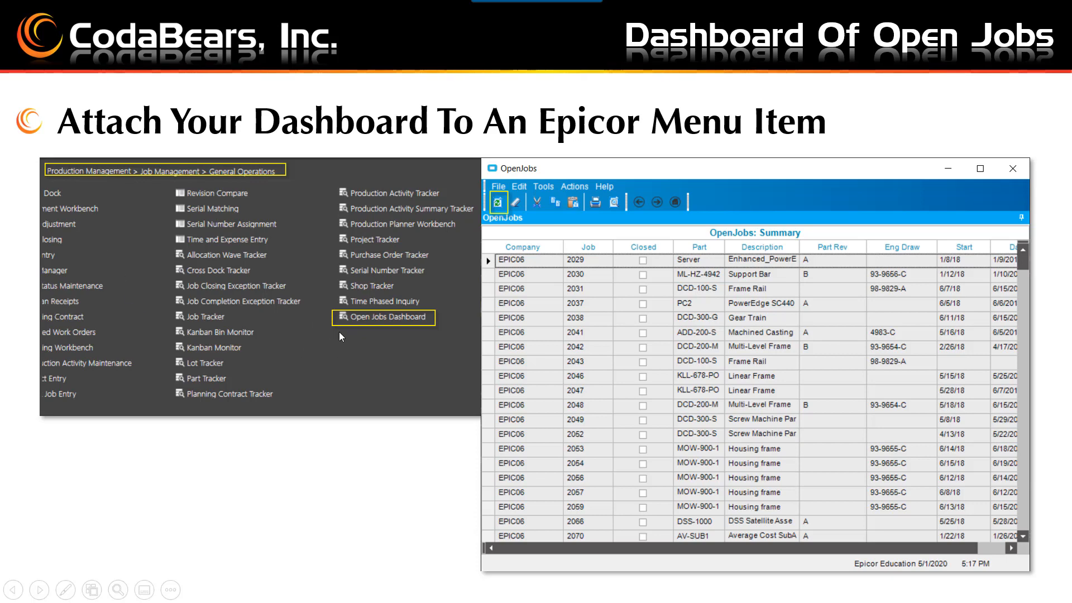
{"action": "mouse_move", "coordinate": [391, 336]}
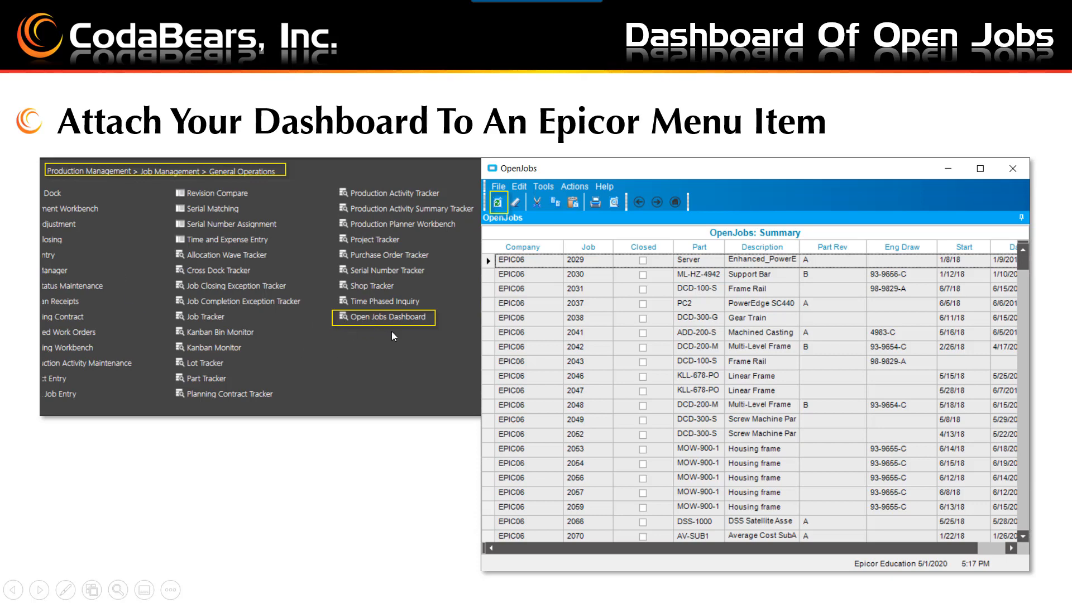